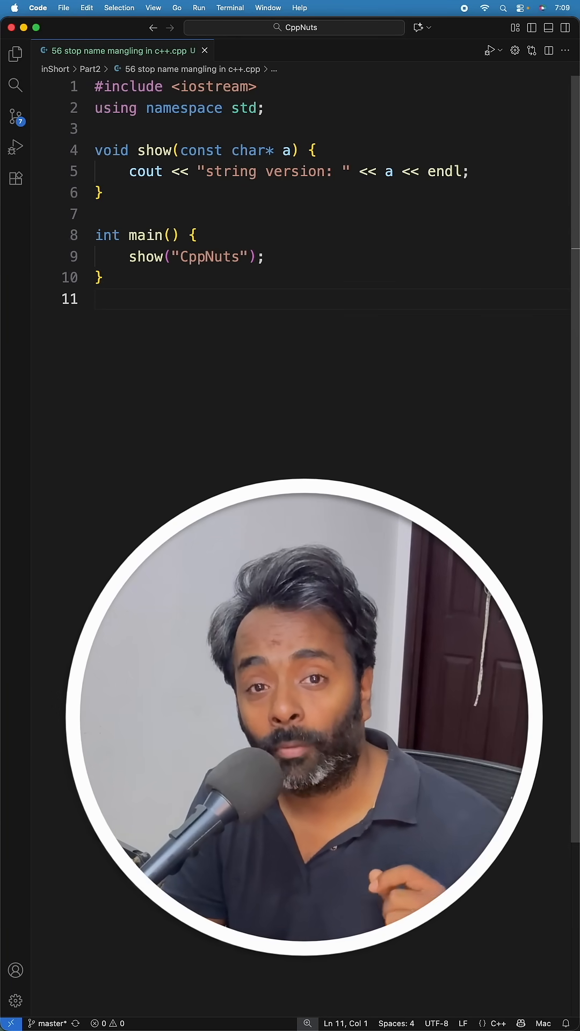
- Declare the show function as extern "C" so nm lists _show instead of __Z4showPKc
{"action": "left_click", "coordinate": [192, 235]}
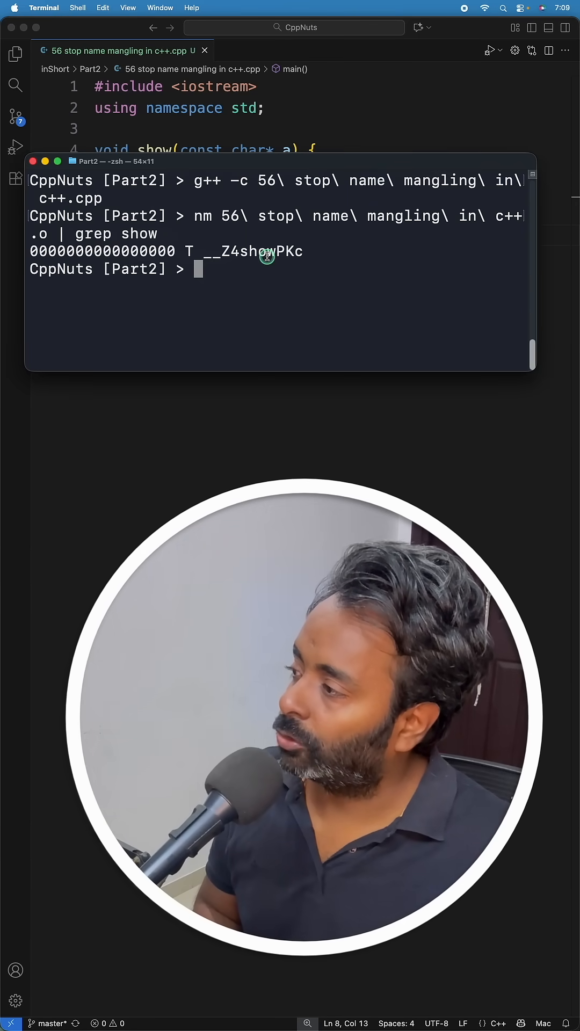
{"action": "mouse_move", "coordinate": [304, 257]}
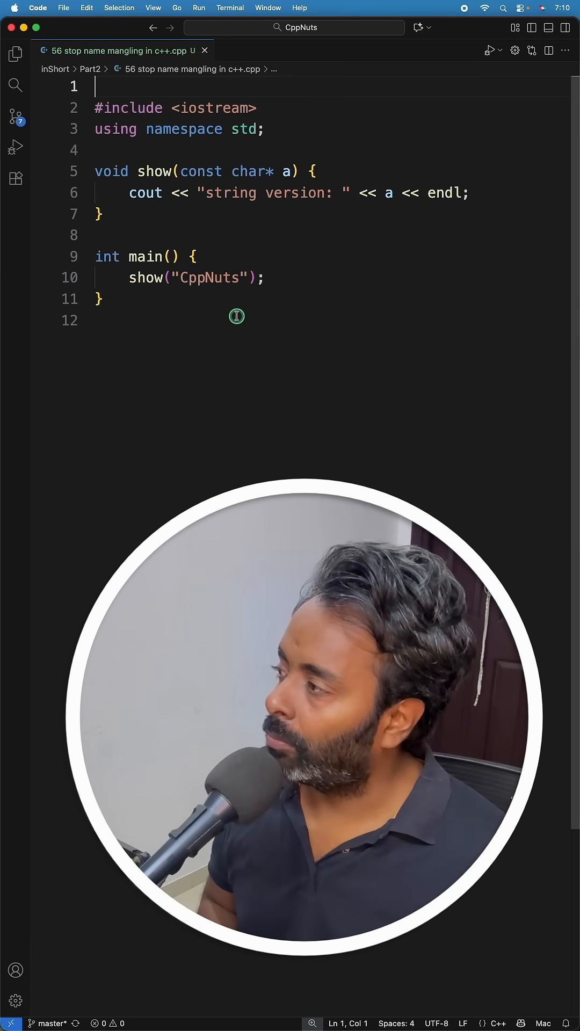
{"action": "type", "text": "extern \"C\""}
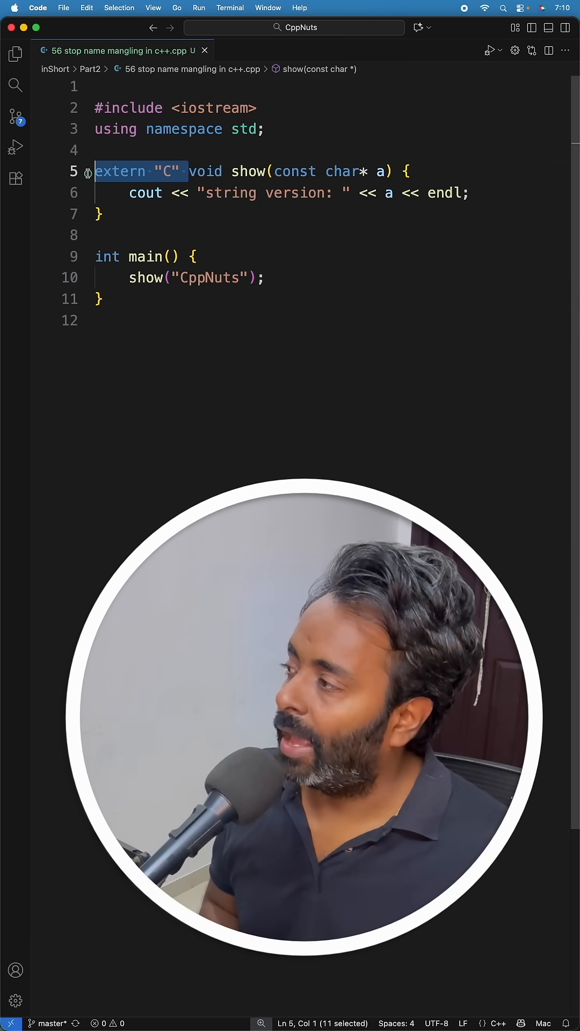
{"action": "left_click", "coordinate": [411, 171]}
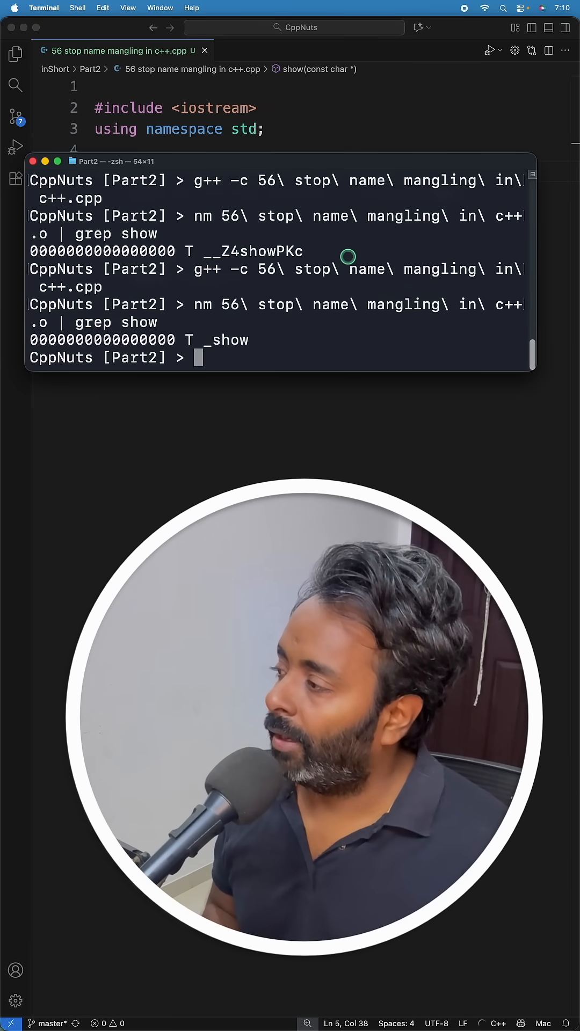
{"action": "mouse_move", "coordinate": [254, 338]}
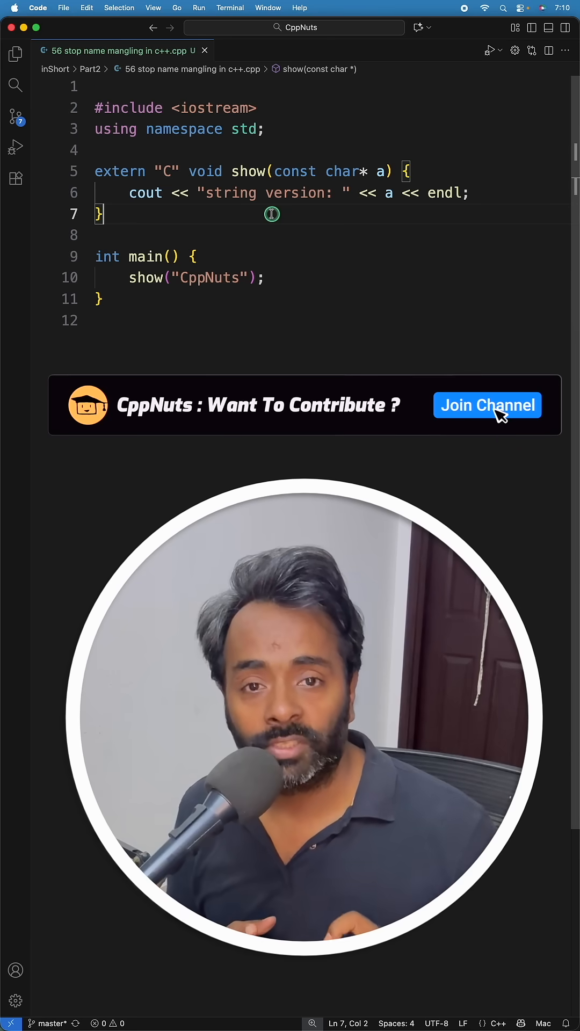
- Return to the Visual Studio Code window with show declared extern "C"
{"action": "left_click", "coordinate": [488, 405]}
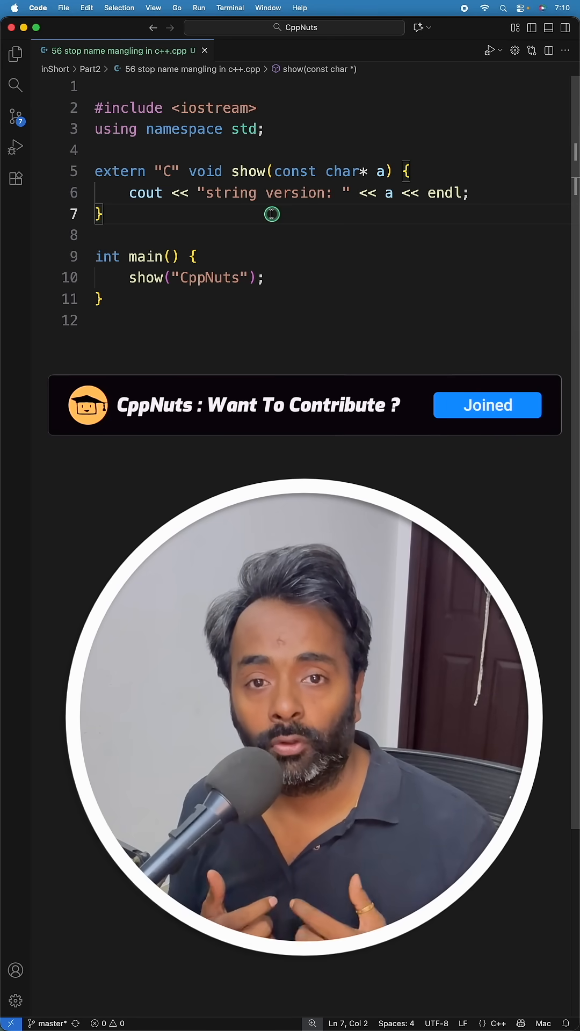